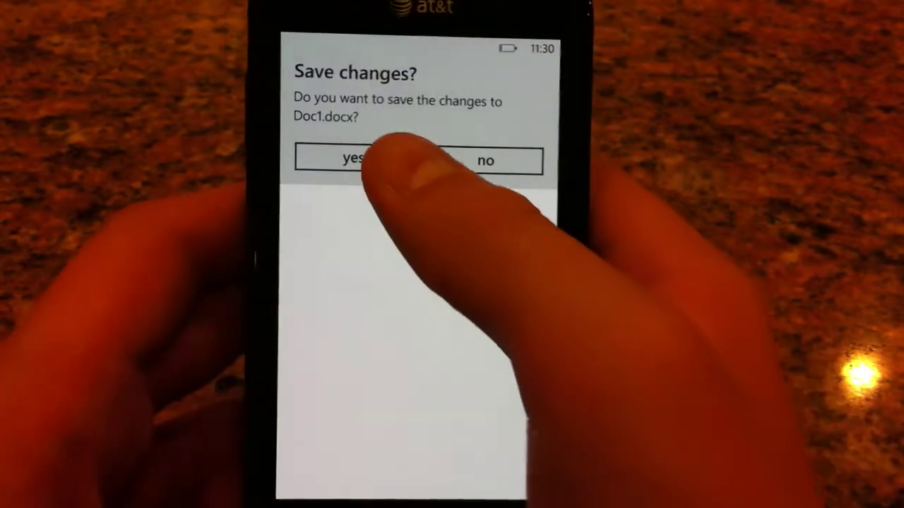
Answer yes to the 'Save changes?' prompt so Doc1.docx keeps its edits.
left_click(364, 161)
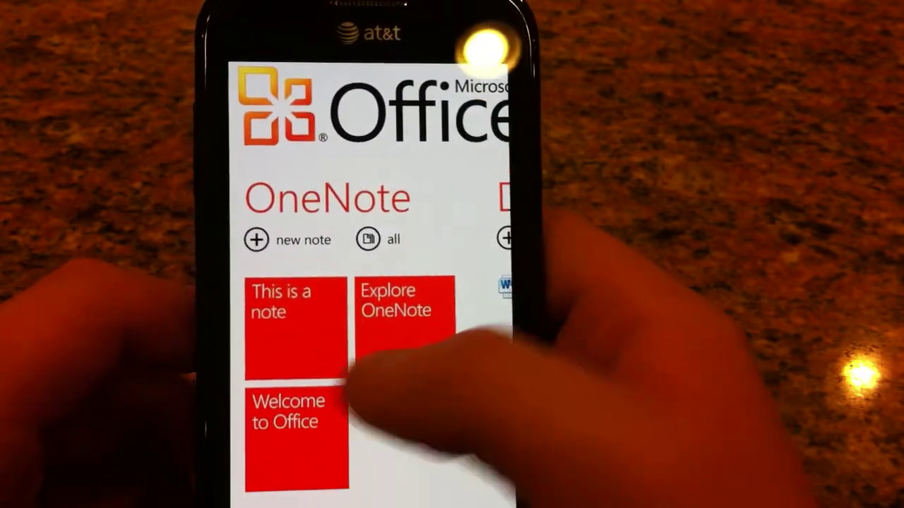
Bring up the 'Explore OneNote' sample note showing its OneNote Mobile 2010 introduction text.
left_click(399, 311)
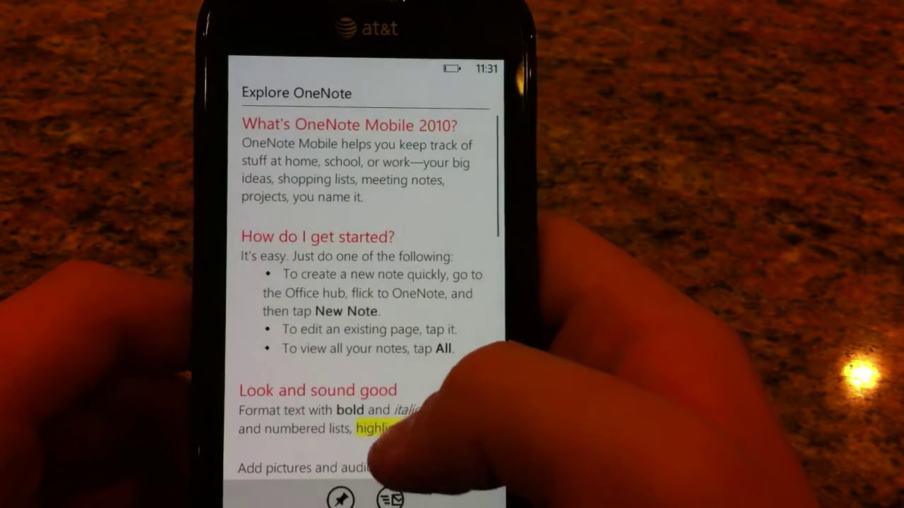